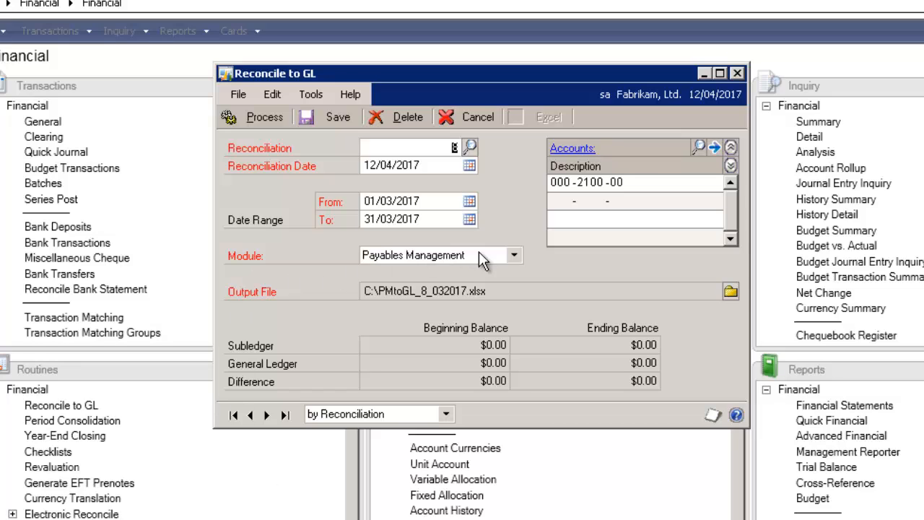
Choose Inventory as the module to reconcile, bringing in account 000-1300-01
click(514, 254)
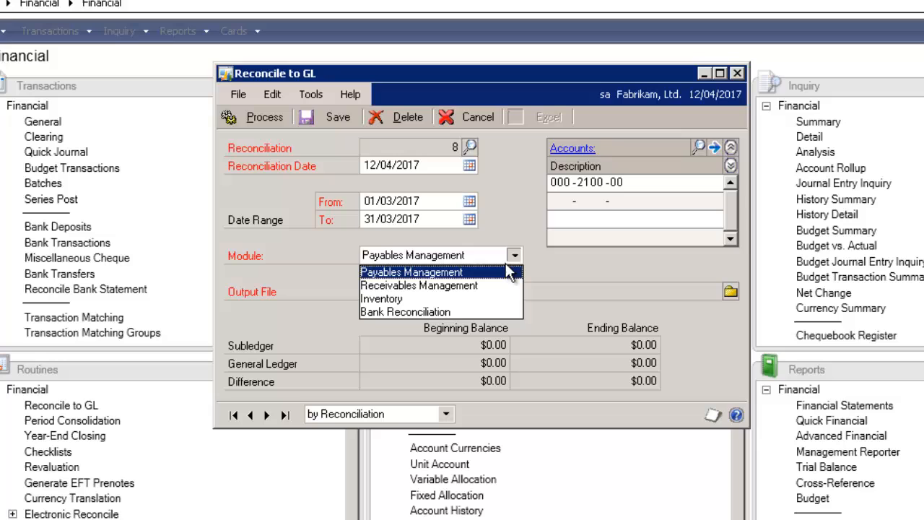
mouse_move(505, 287)
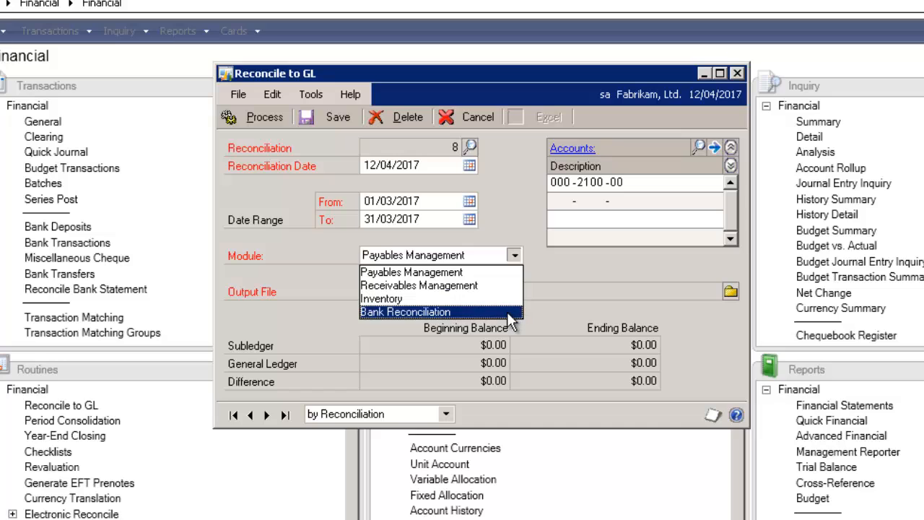
click(381, 297)
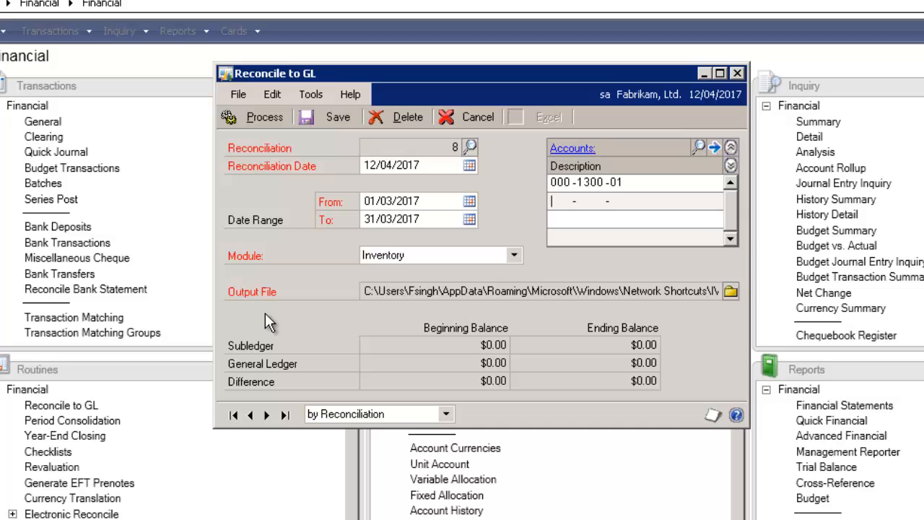
mouse_move(734, 299)
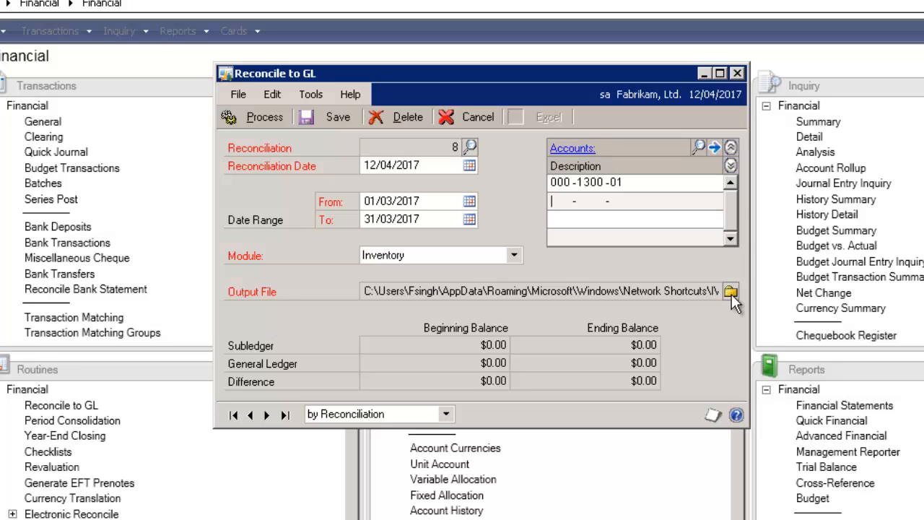
Set the output file IVtoGL_8_032017.xlsx to save in the Desktop folder
click(731, 291)
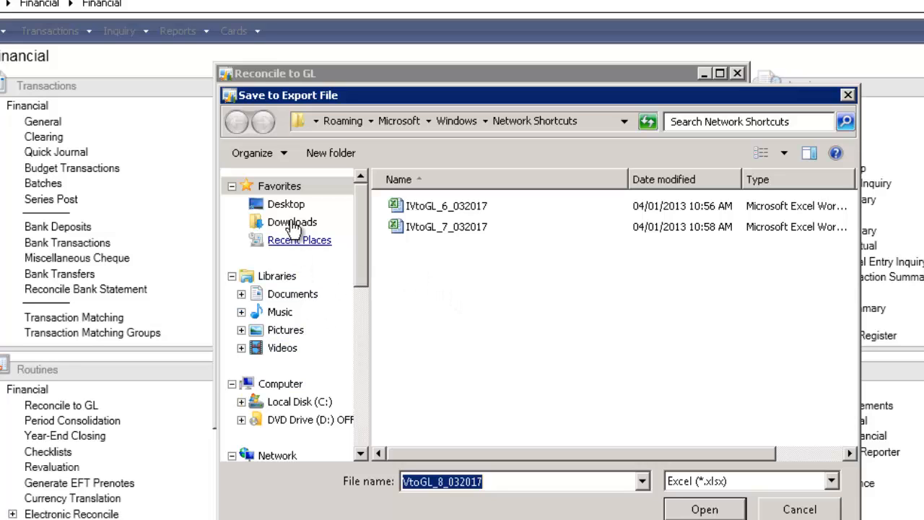
click(286, 204)
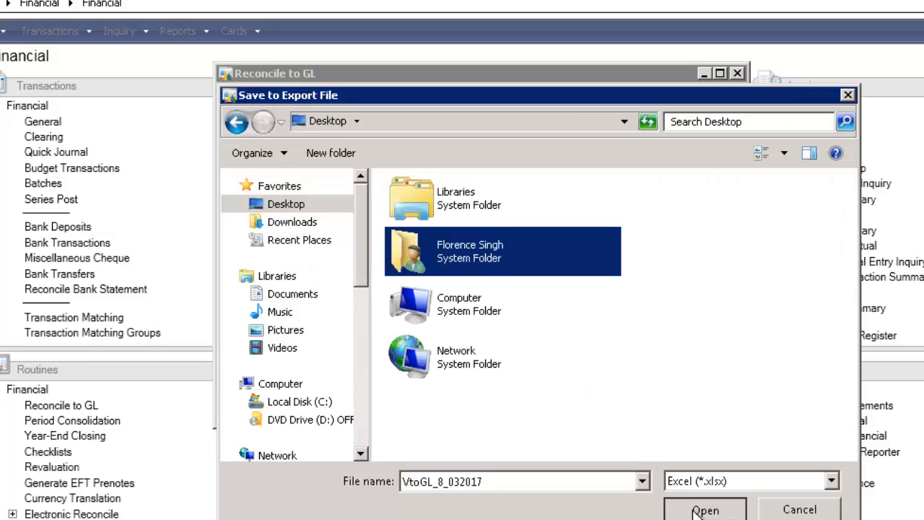
click(705, 509)
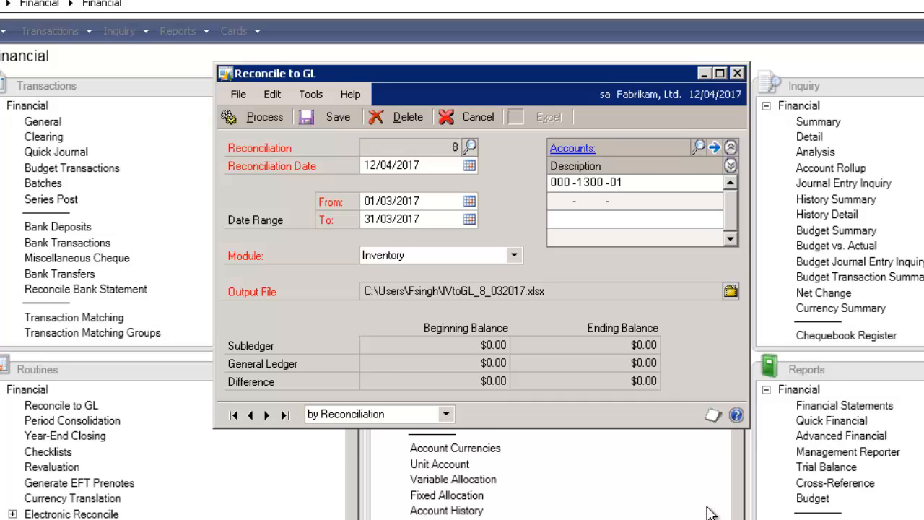
mouse_move(303, 361)
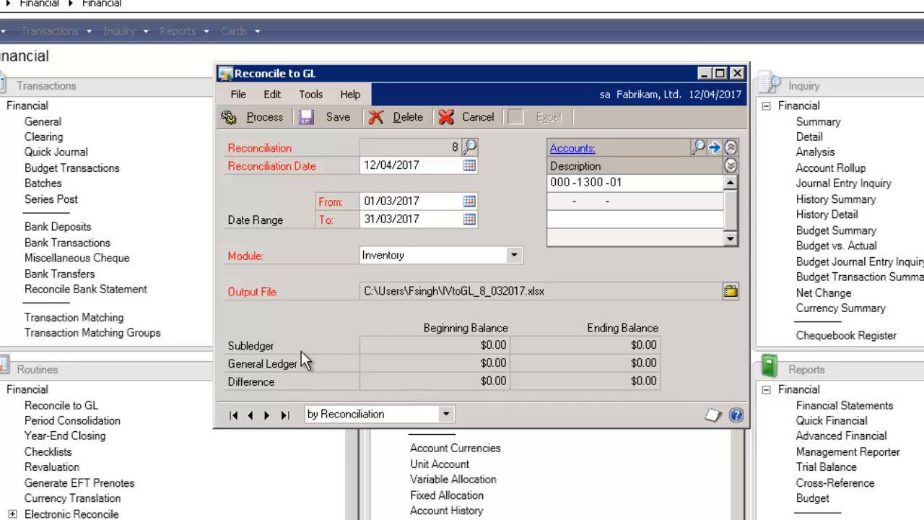
mouse_move(295, 396)
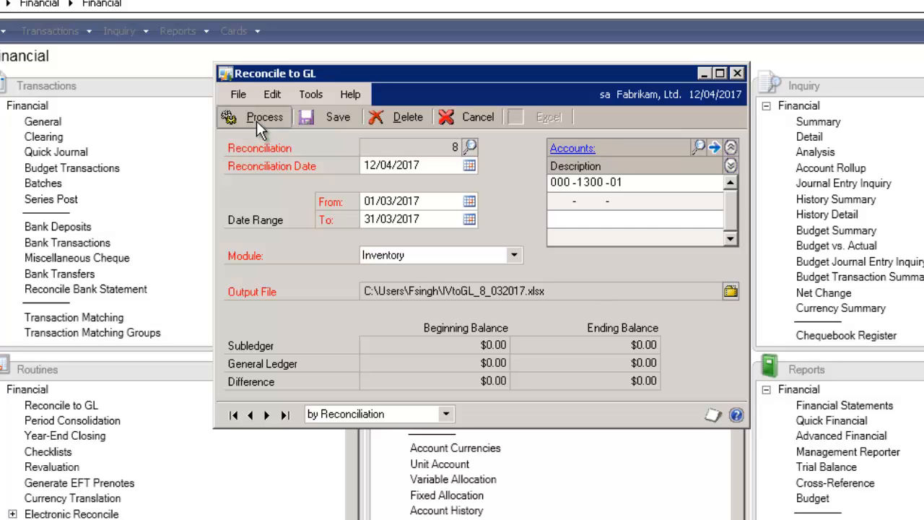
Run the reconciliation export to Excel and drill into journal entry 1340
click(264, 115)
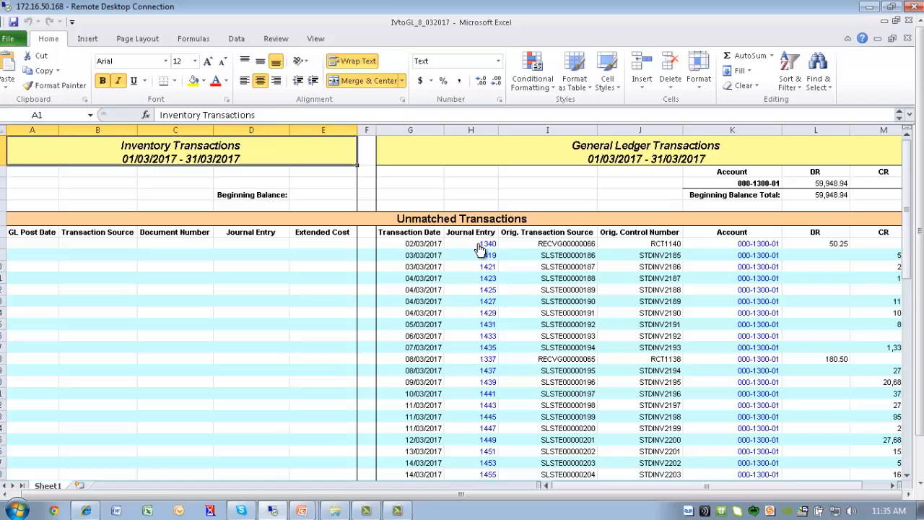
mouse_move(482, 243)
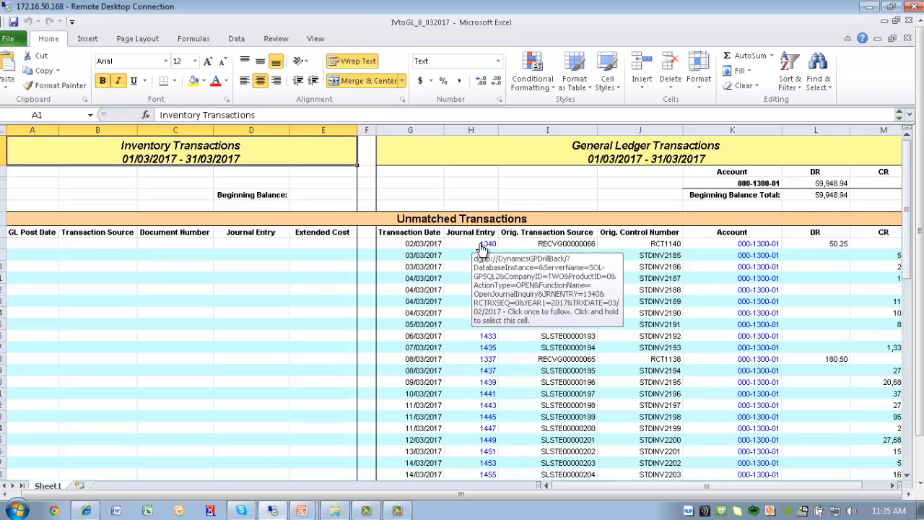
click(485, 242)
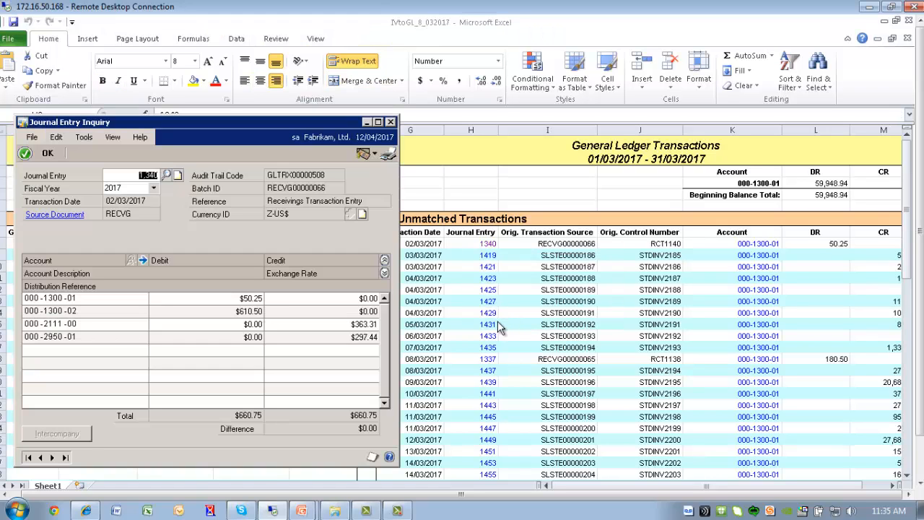